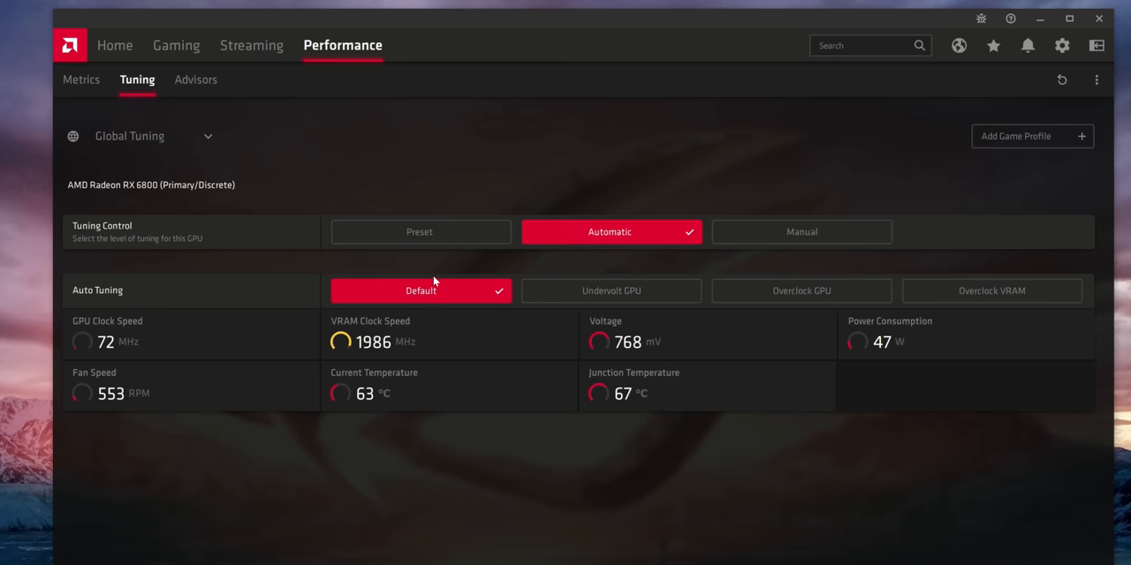
# Step: Enable XMP Profile1 for 5200 MHz memory and switch to Advanced Mode
pyautogui.click(800, 290)
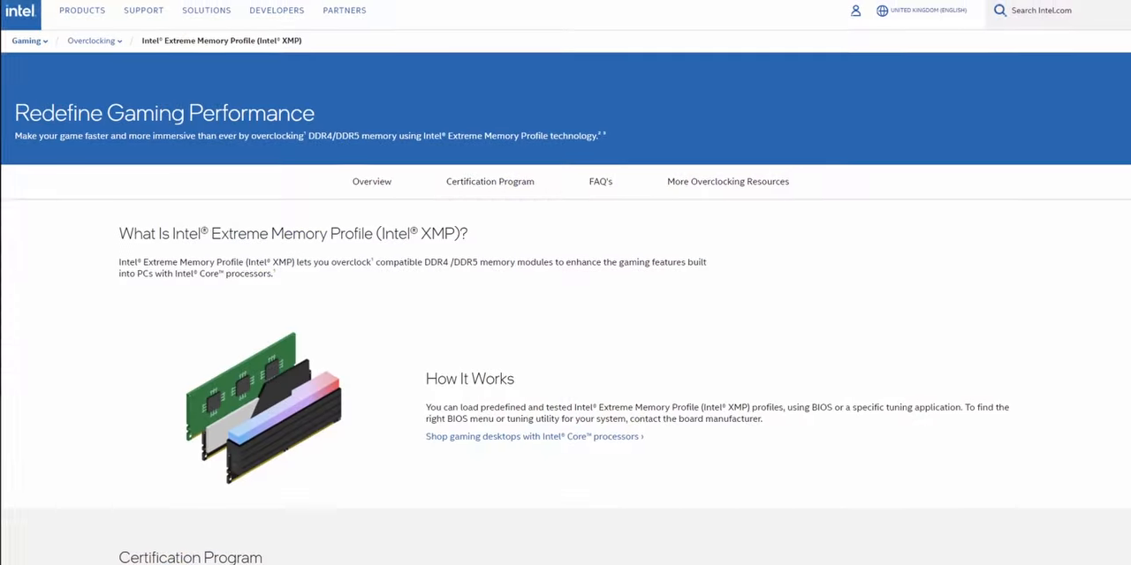
pyautogui.scroll(3)
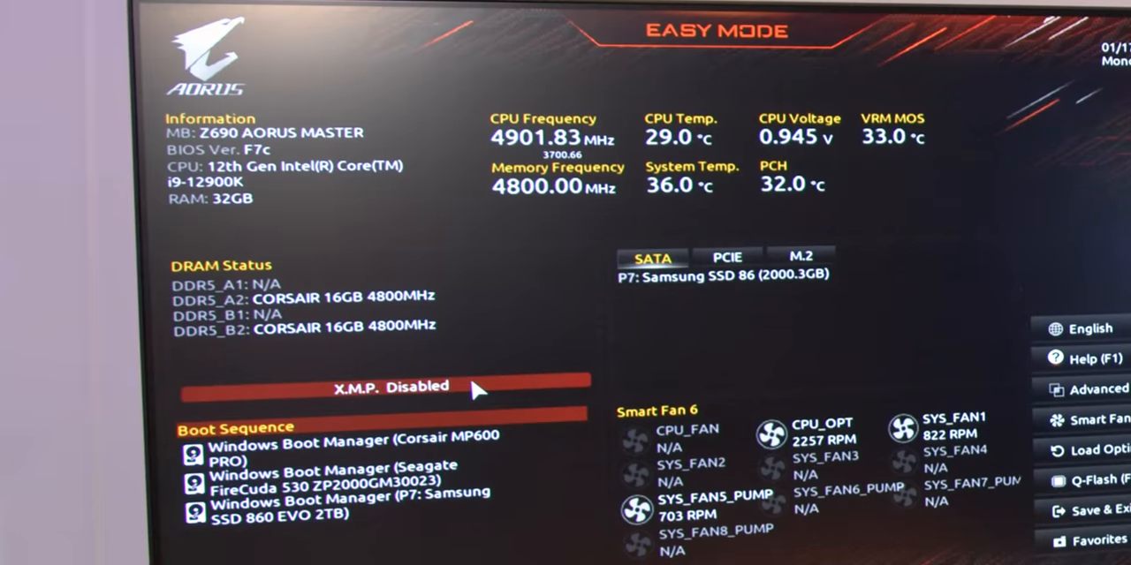
pyautogui.click(389, 386)
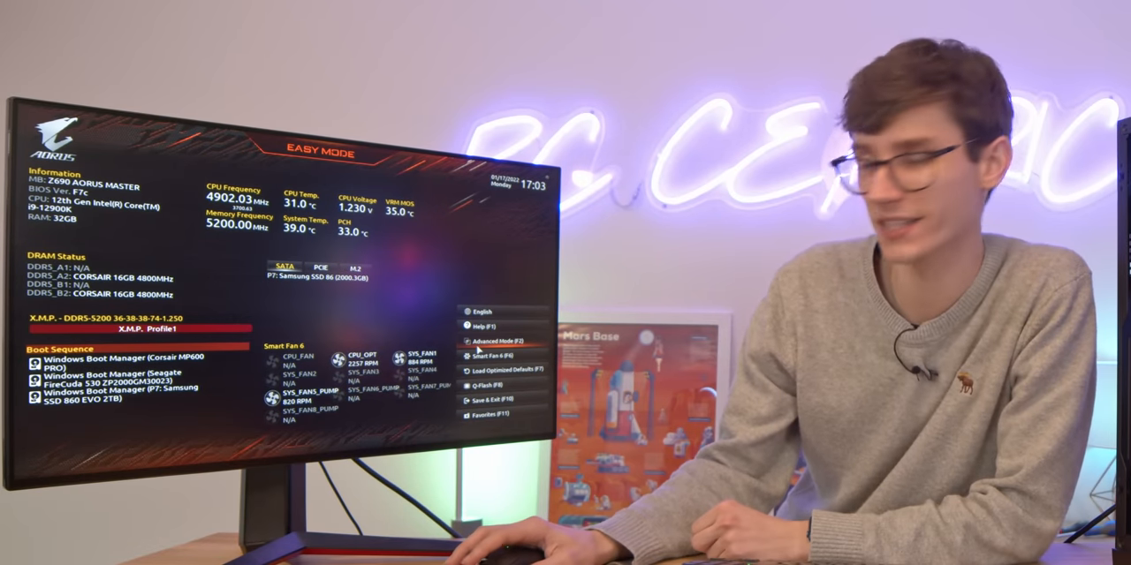
pyautogui.click(492, 338)
pyautogui.write('re')
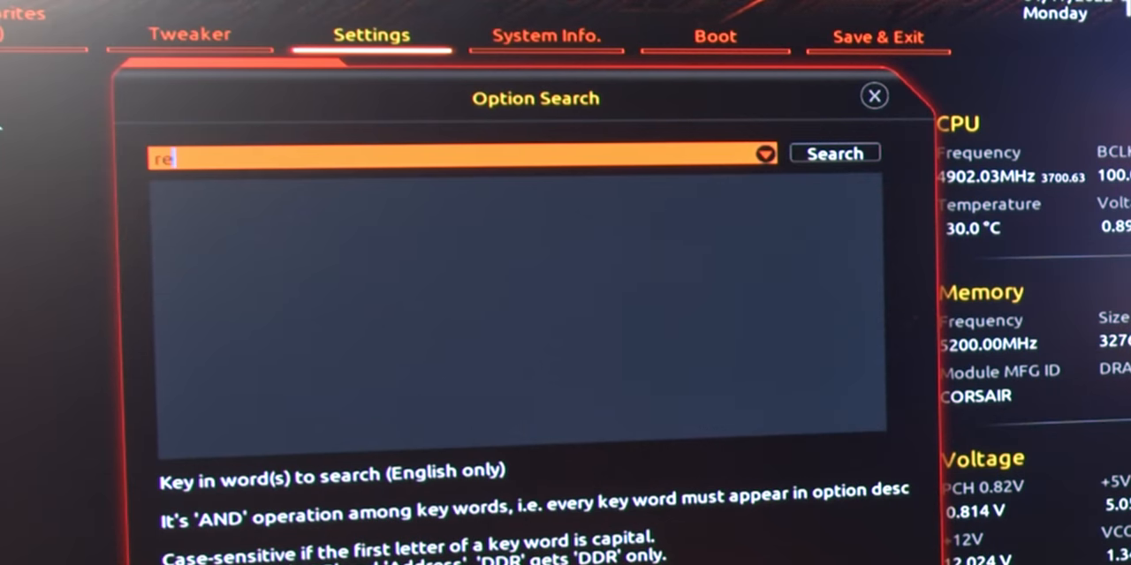
# Step: Search the options for "size" and "4g" to find Resizable BAR and Above 4G Decoding
pyautogui.write('size')
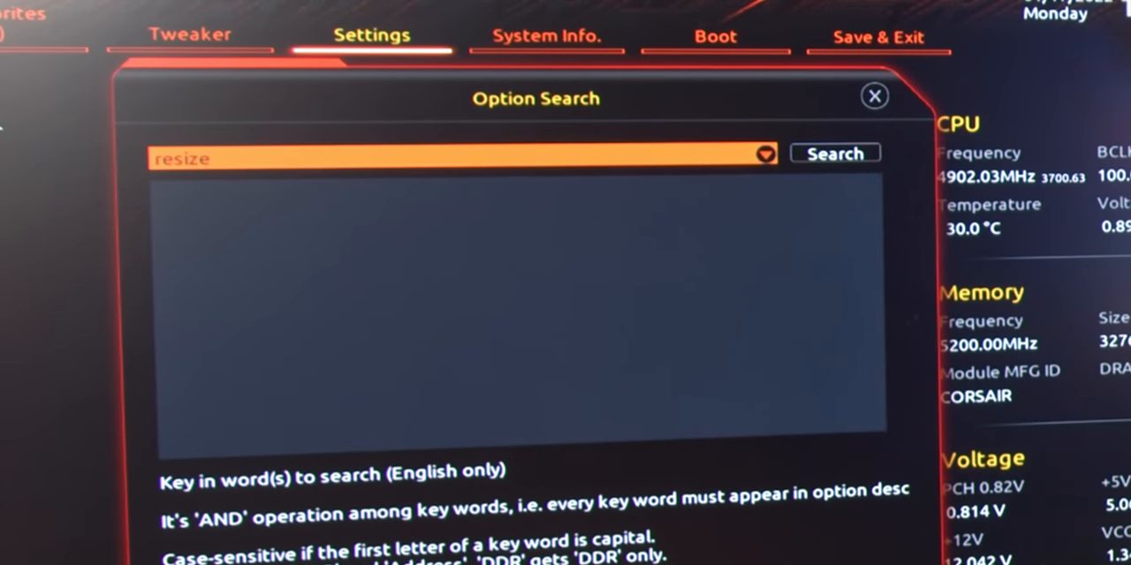
pyautogui.write('4g')
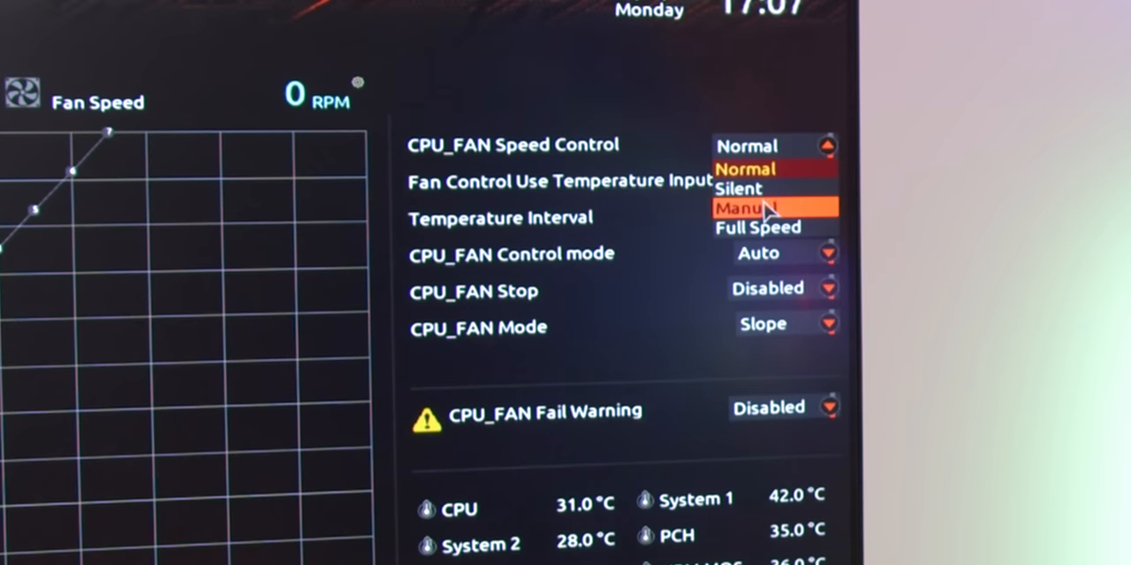
# Step: Set CPU_FAN to Manual and drag the 55°C curve point to 83%
pyautogui.click(746, 207)
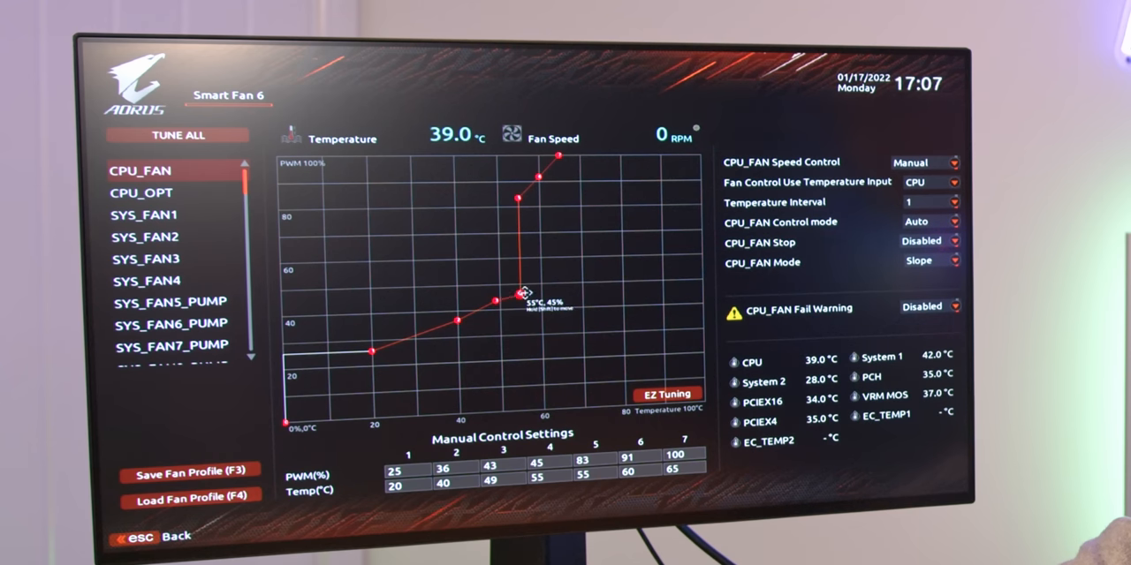
pyautogui.moveTo(521, 296); pyautogui.dragTo(521, 198)
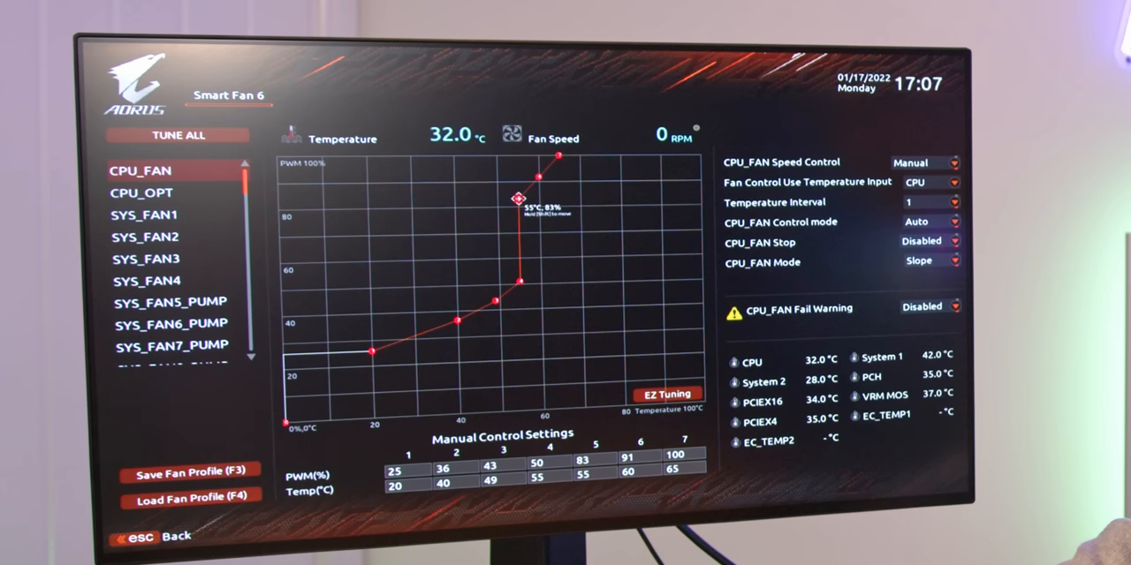
pyautogui.moveTo(520, 199); pyautogui.dragTo(543, 263)
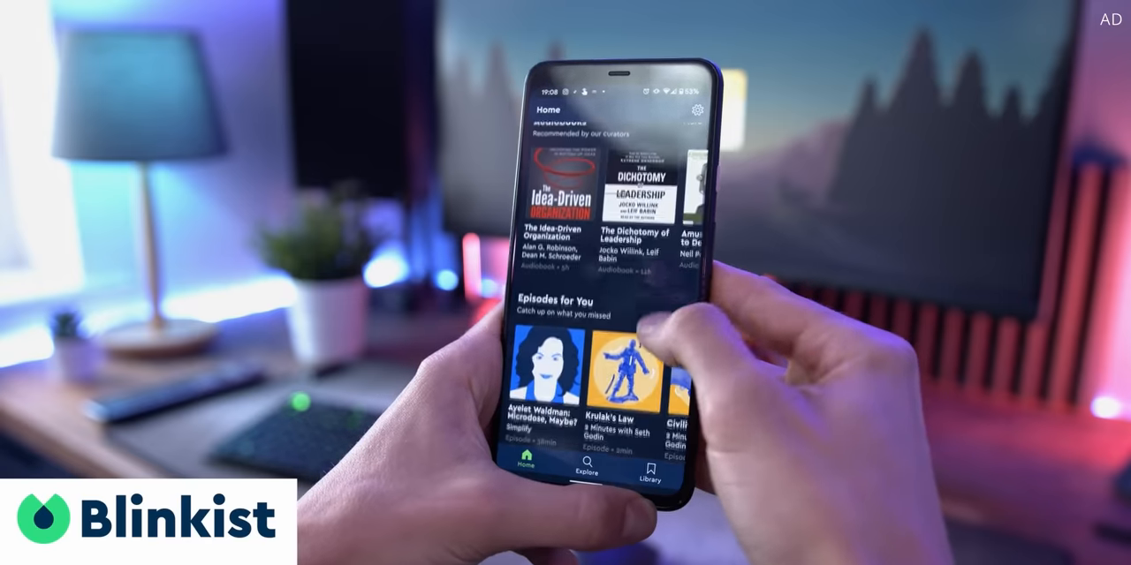
# Step: Open How to Win Friends & Influence People from the library and start its blinks
pyautogui.scroll(-3)
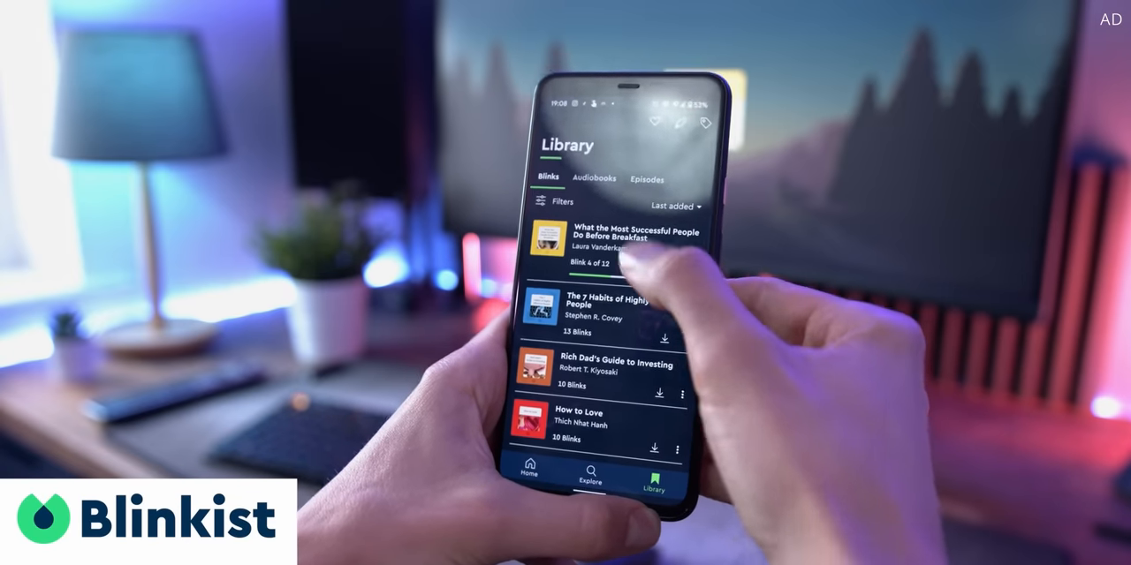
pyautogui.click(631, 247)
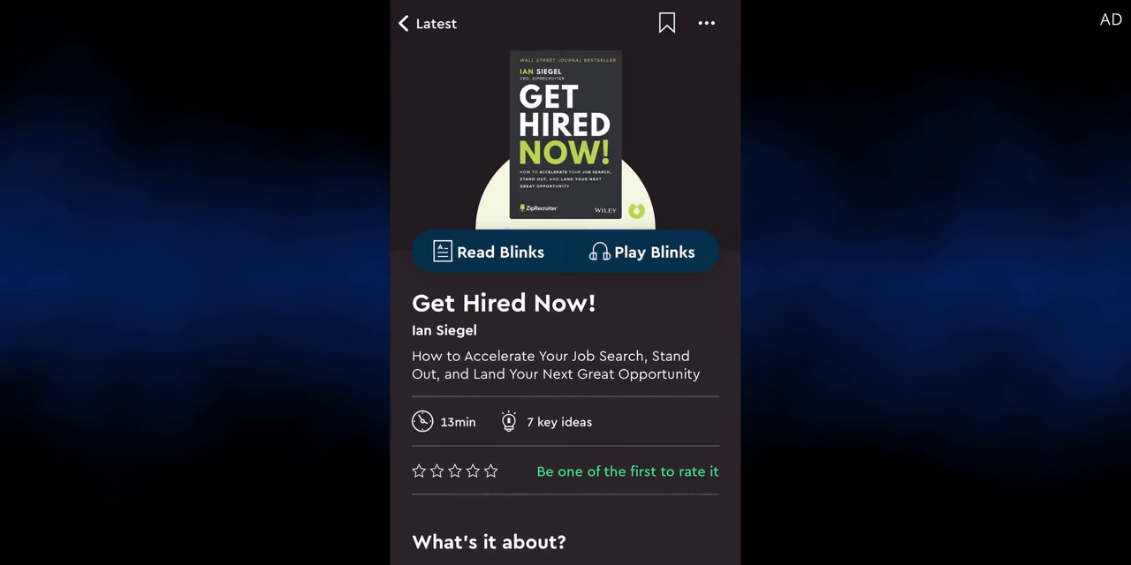
pyautogui.scroll(-3)
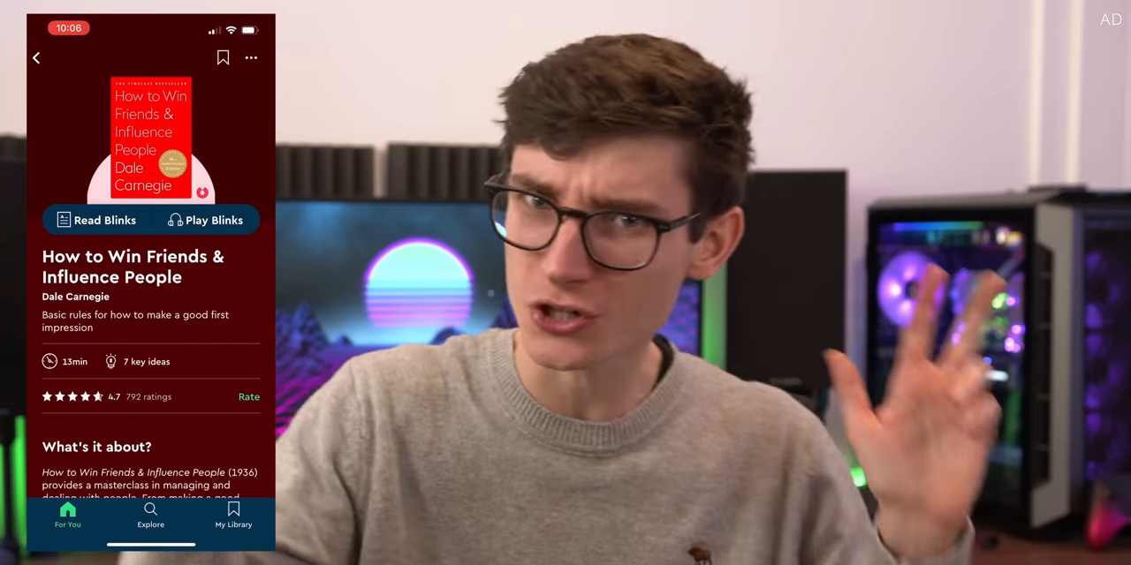
pyautogui.click(96, 220)
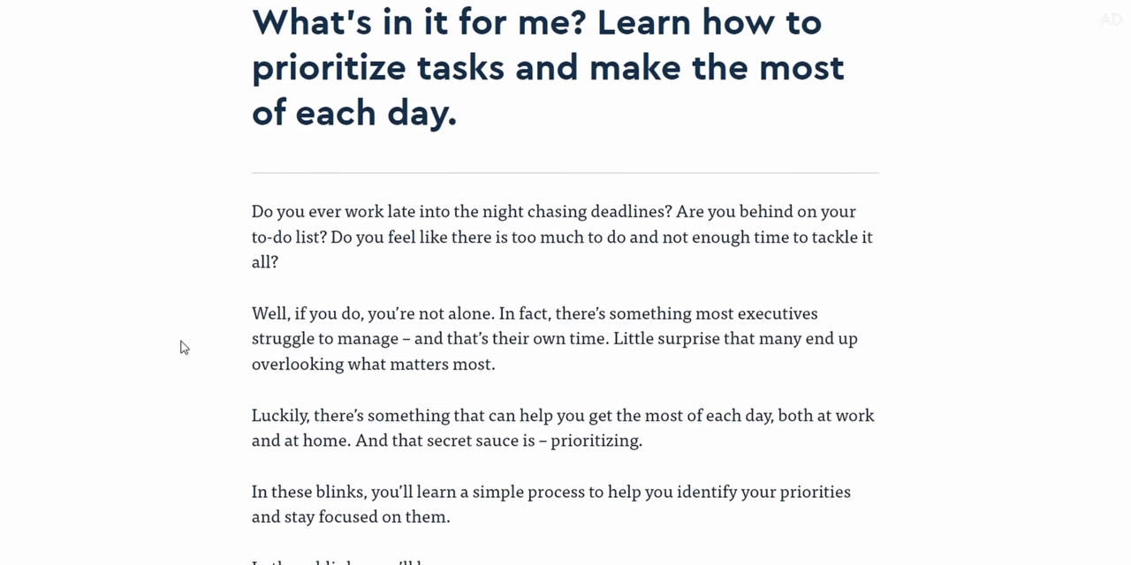
pyautogui.scroll(-3)
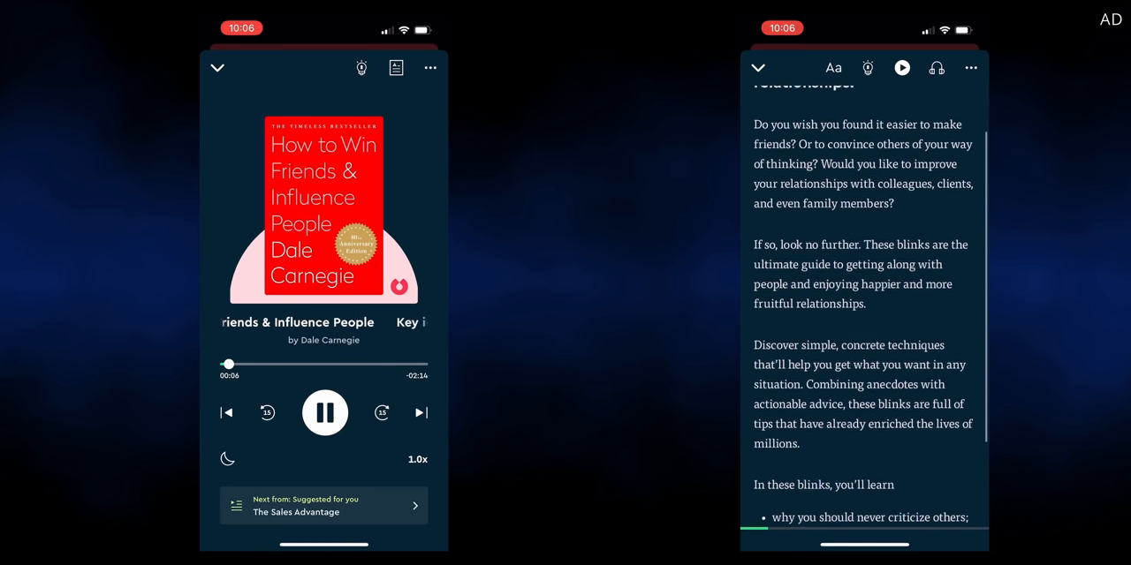
pyautogui.scroll(-3)
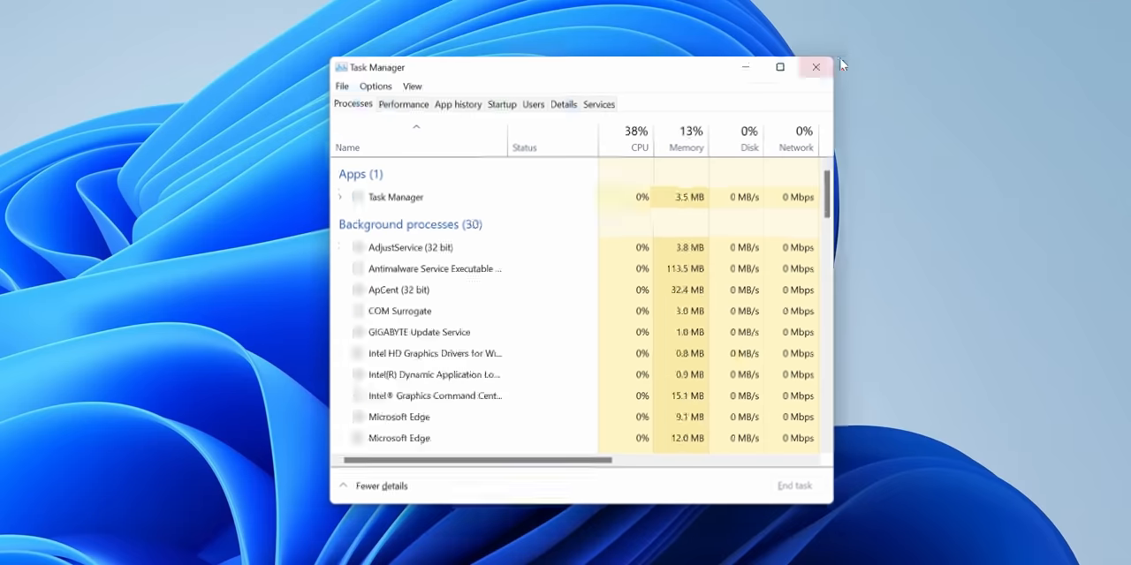
# Step: Enable Always on top in Task Manager's Options menu
pyautogui.click(369, 81)
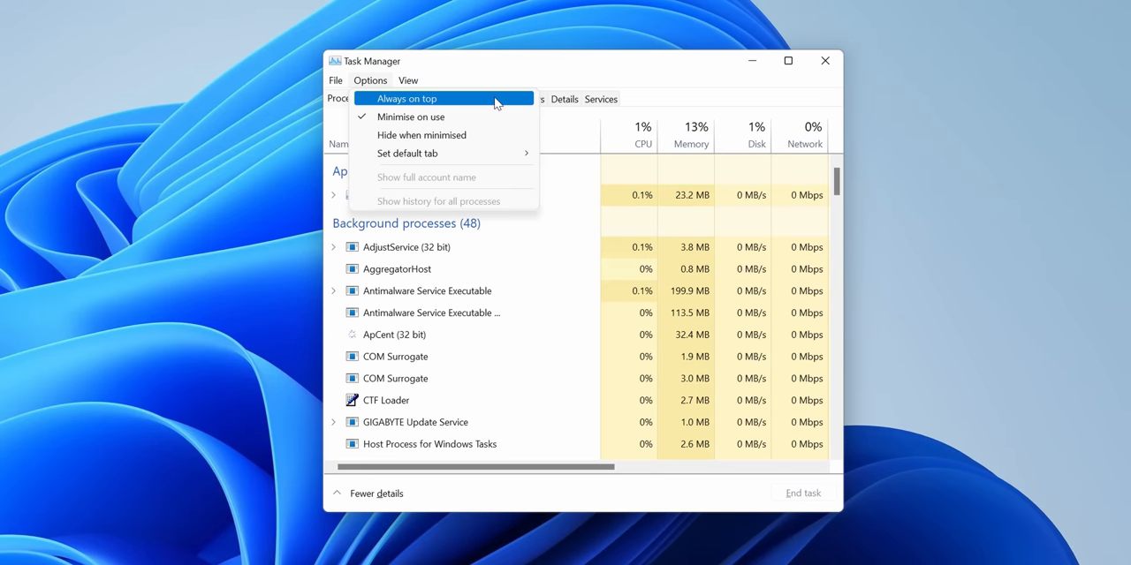
pyautogui.click(405, 98)
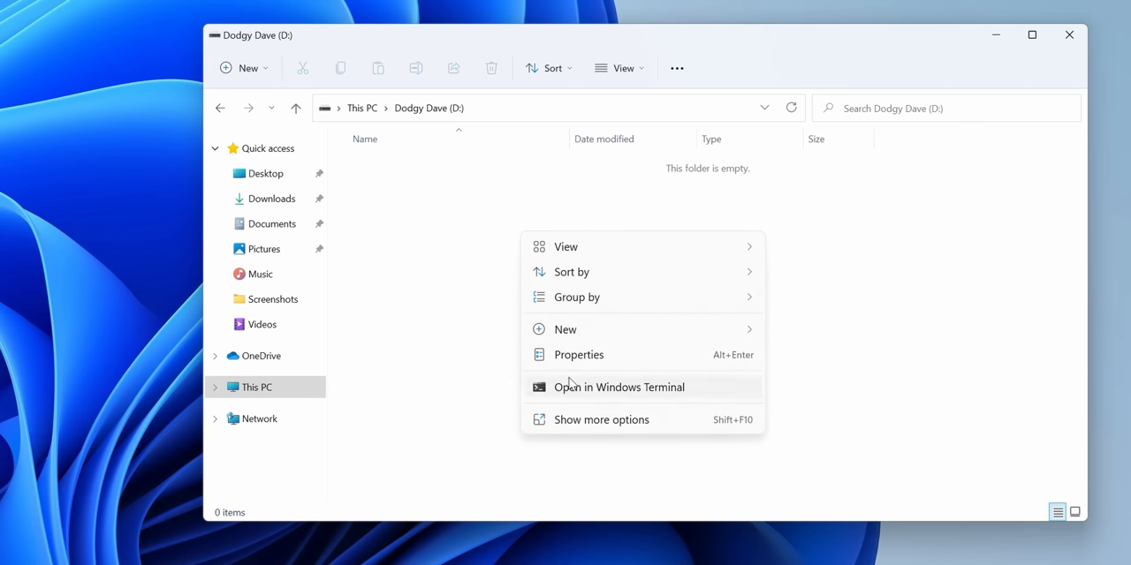
# Step: Create a new folder named 'Game Insta' on the D: drive
pyautogui.click(565, 328)
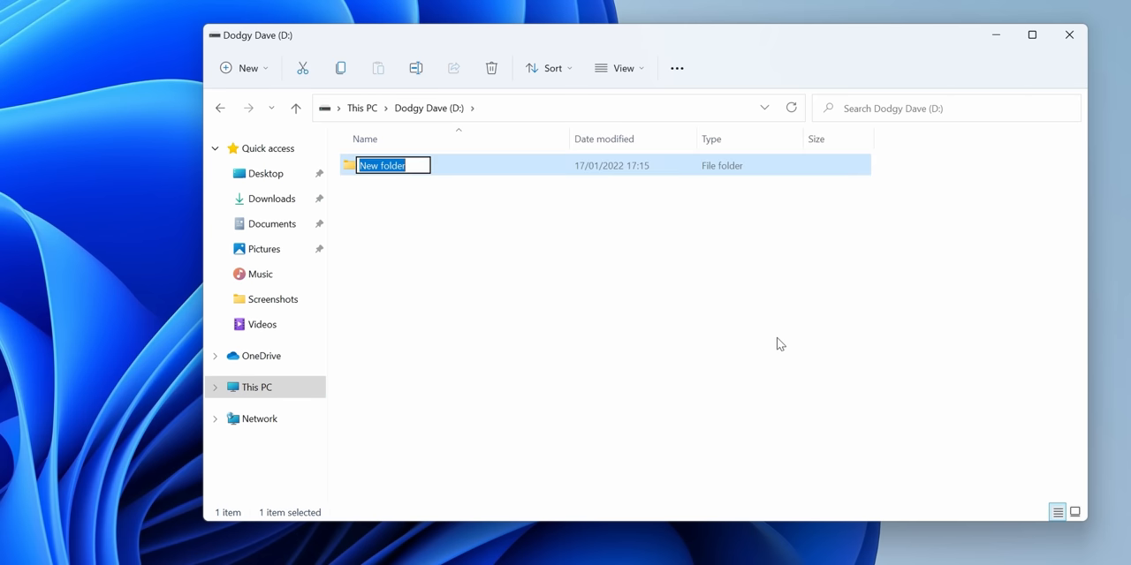
pyautogui.write('Game Insta')
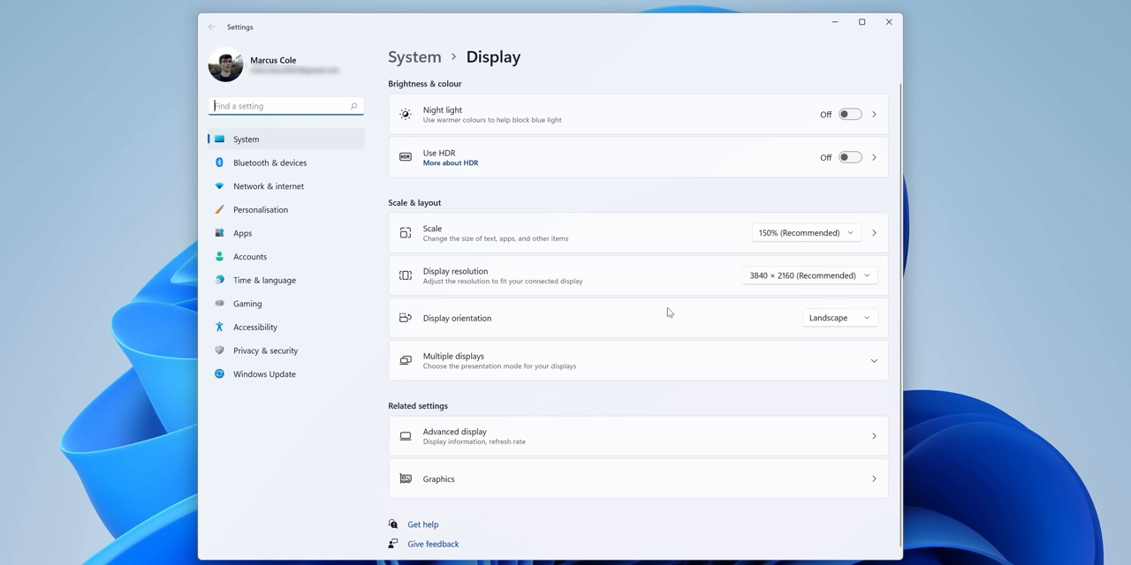
# Step: Open Advanced display to view the 27GN950 at 3840×2160 and 144 Hz
pyautogui.click(636, 436)
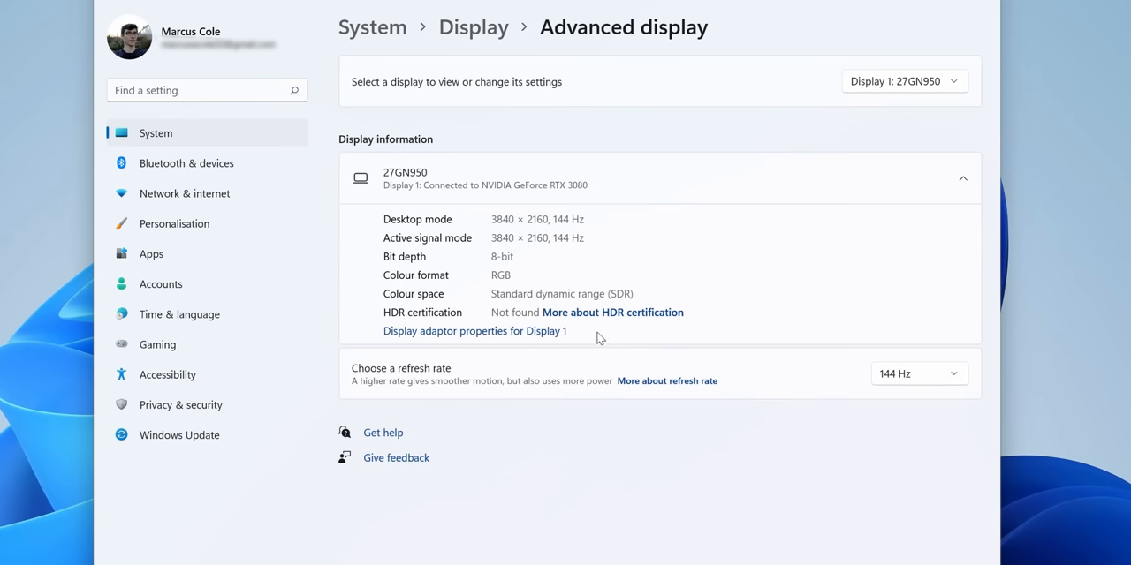